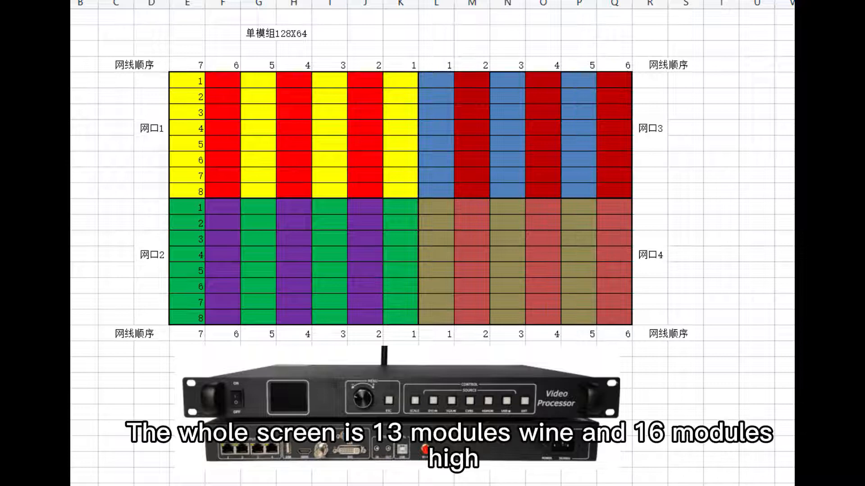
- Select the VP410-0 synchronous device and keep the New Process option chosen
left_click_drag(177, 358, 618, 354)
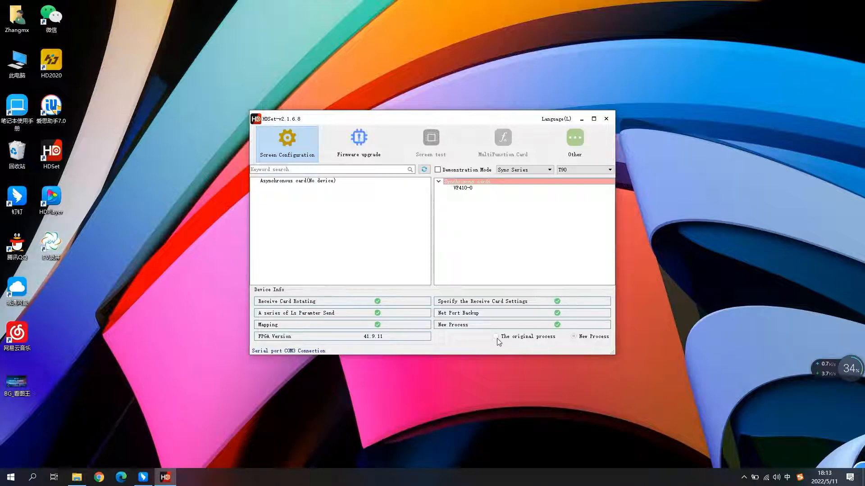
left_click(462, 188)
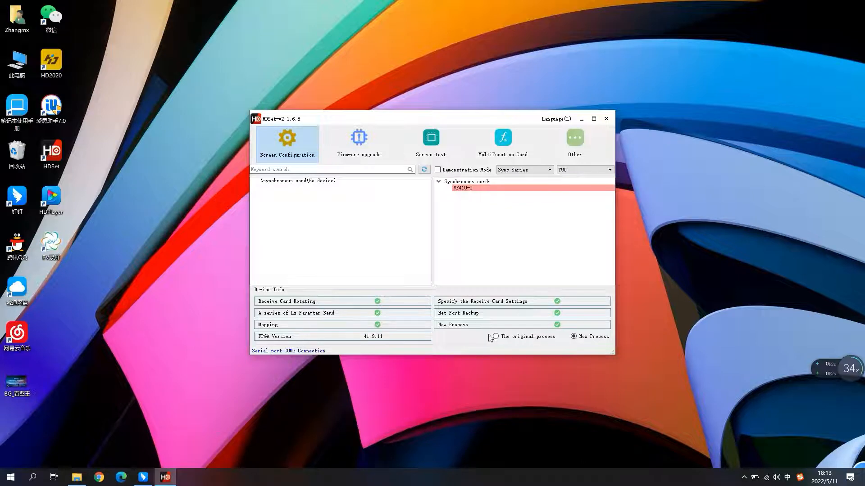
left_click(495, 337)
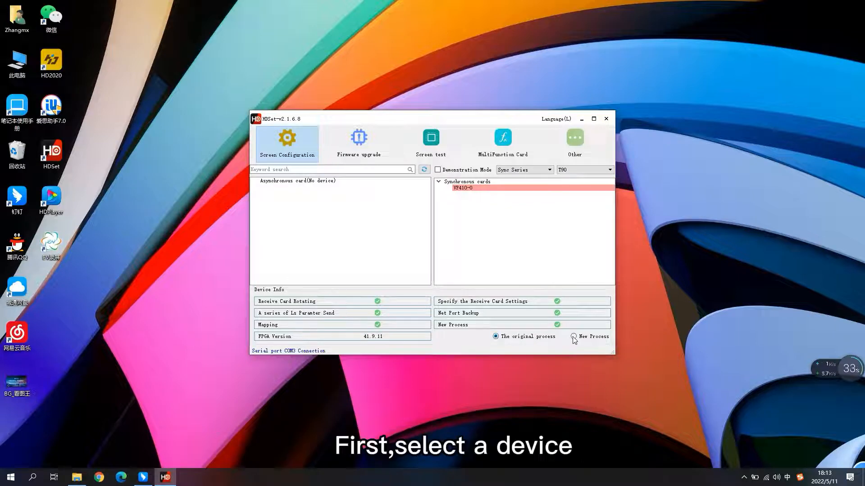
left_click(572, 336)
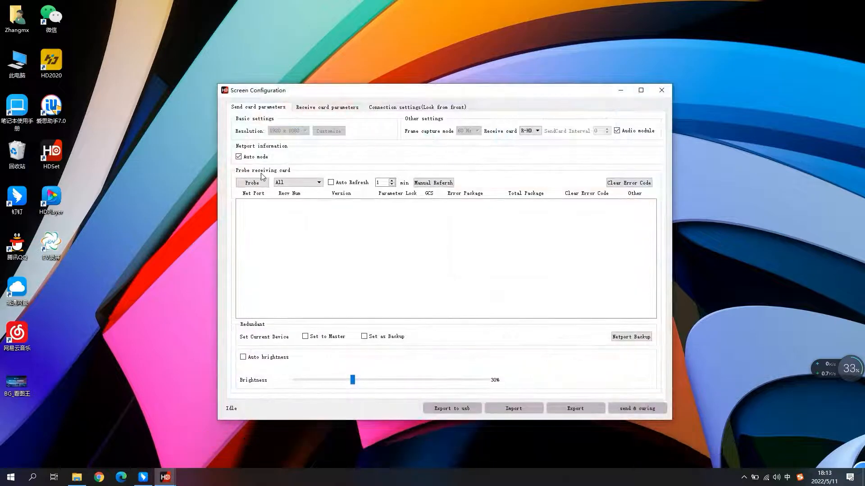
- Probe the send card to find 26 receiving cards, then show the Receive card parameters
left_click(253, 182)
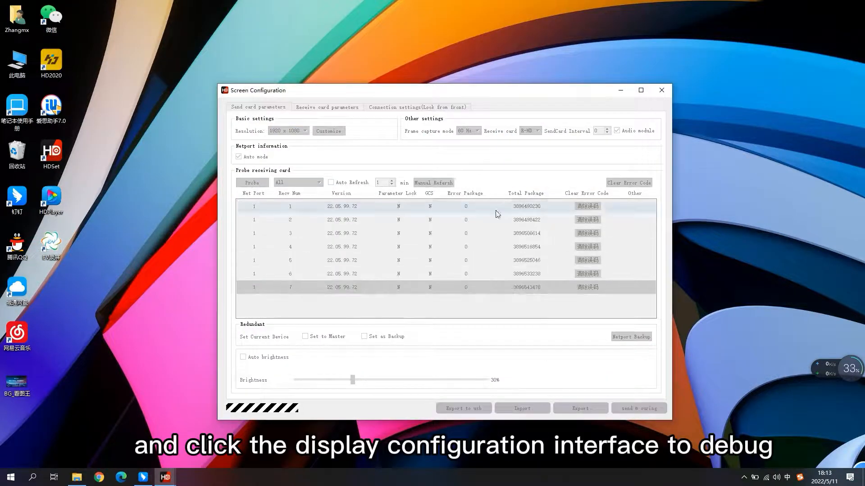
scroll("down", 3)
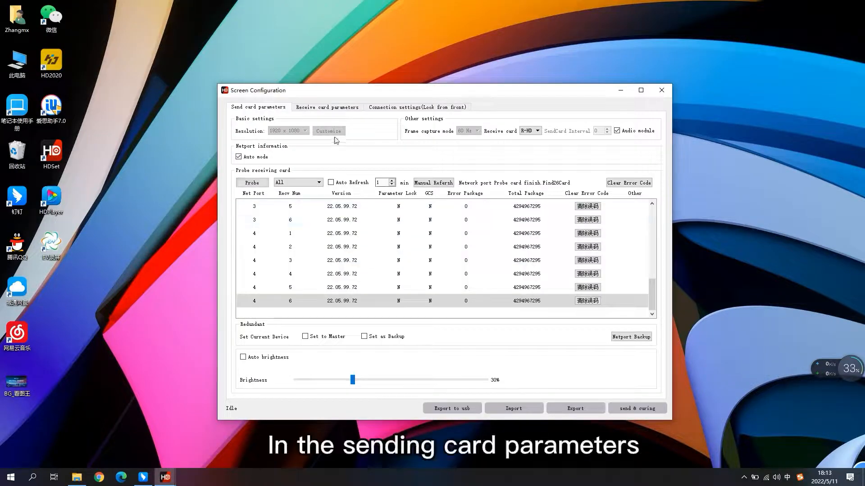
left_click(327, 107)
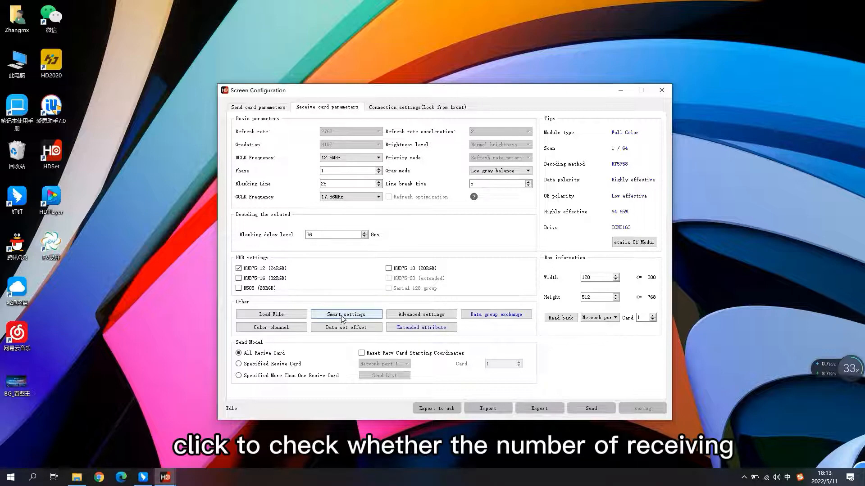
left_click(346, 313)
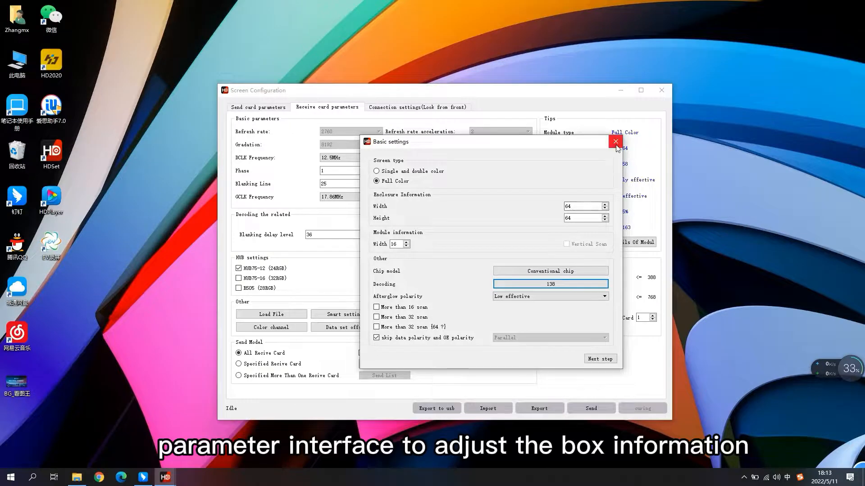
left_click(616, 142)
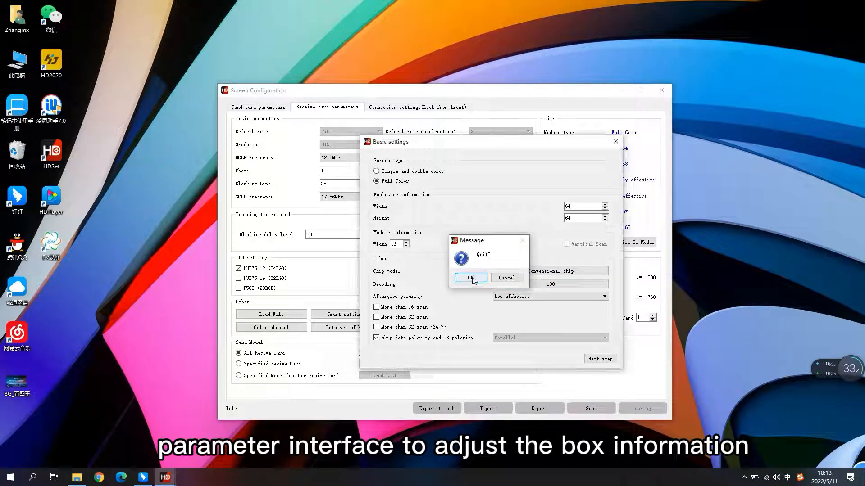
left_click(470, 278)
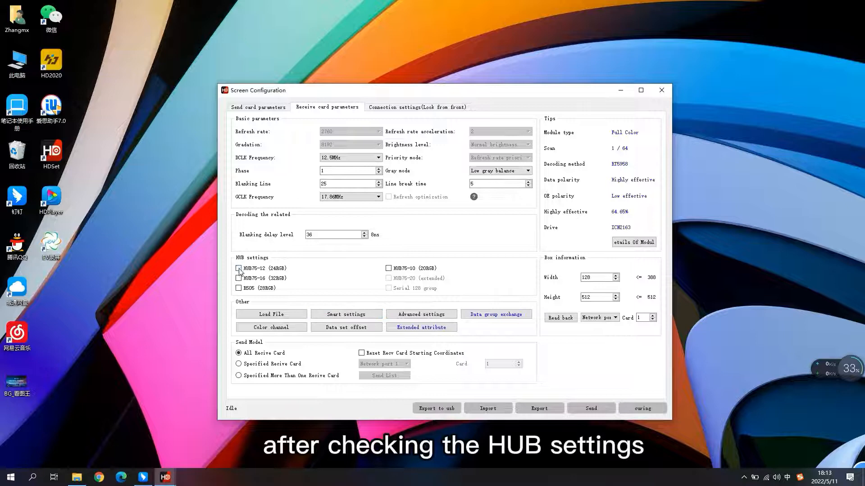
left_click(238, 268)
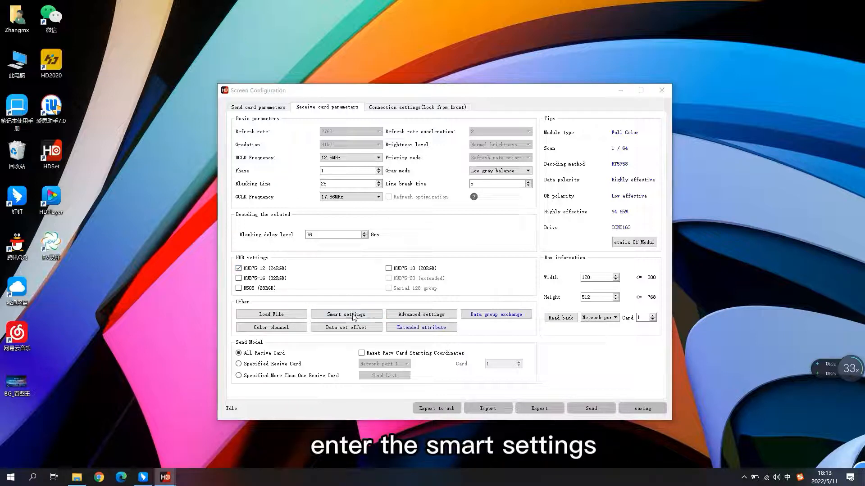
- Run smart settings with Full Color, 128×512 box, module width 64, ICN2163 chip, RT5958 decoding
left_click(346, 315)
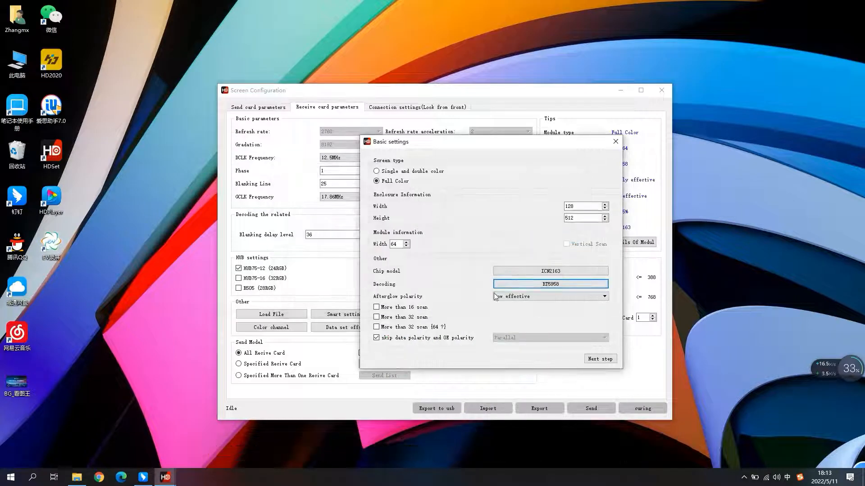
left_click(600, 359)
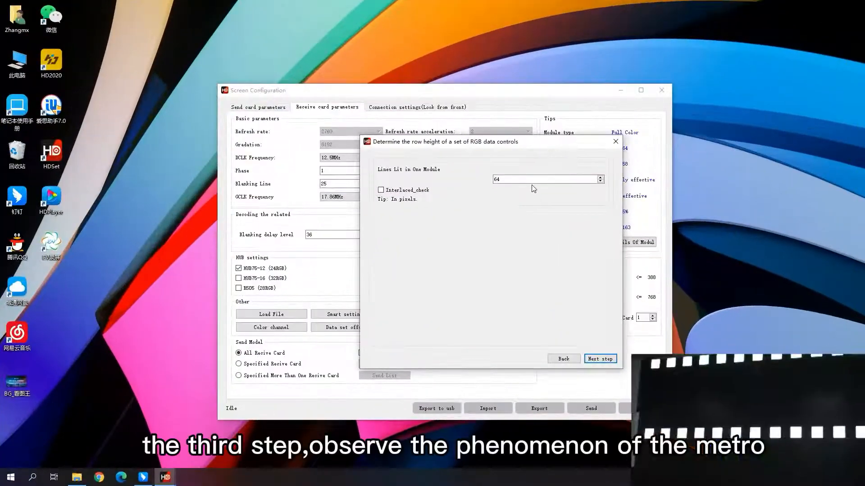
- Keep Lines Lit in One Module at 64 and advance to the scan mode step
left_click(544, 180)
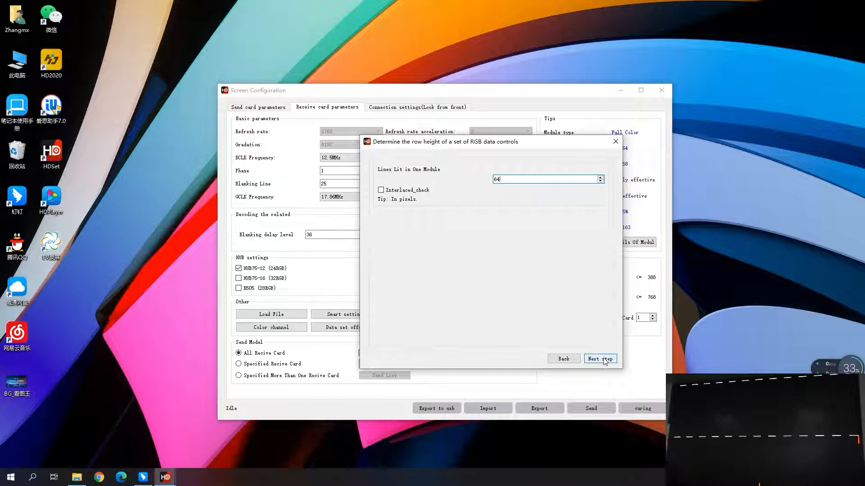
left_click(600, 358)
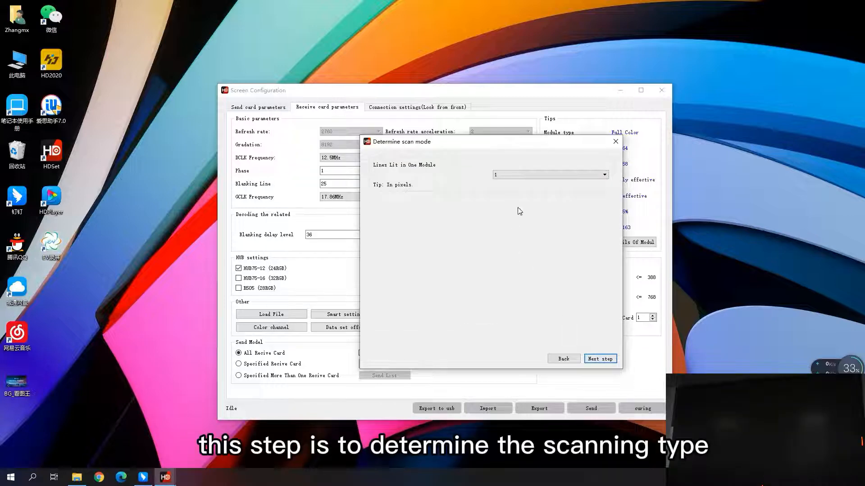
- Keep scan mode 1, trace the module's pixel points row by row and confirm the display is correct
left_click(600, 358)
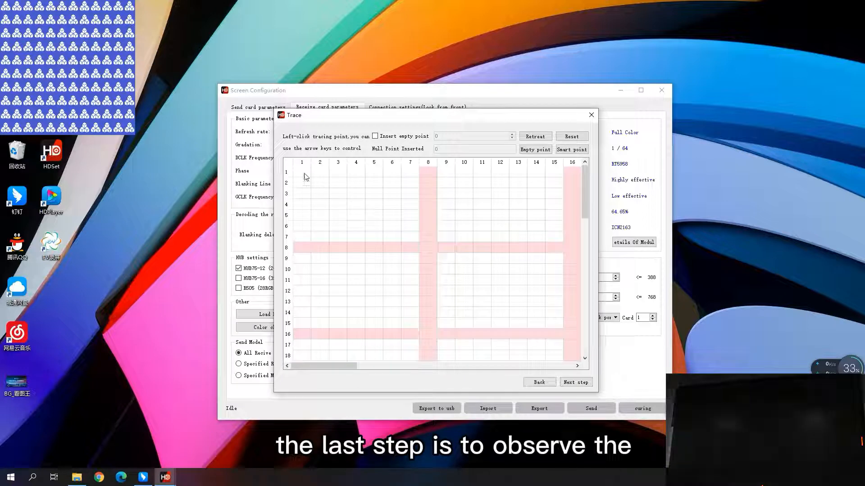
left_click(302, 172)
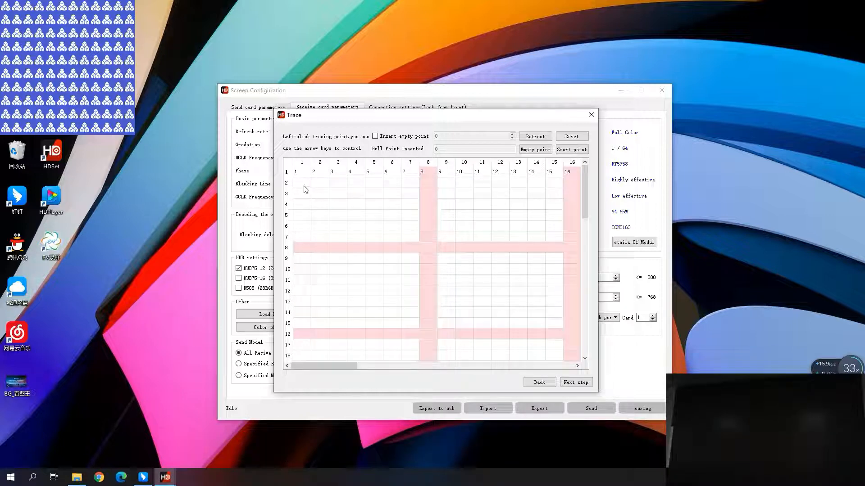
left_click(301, 181)
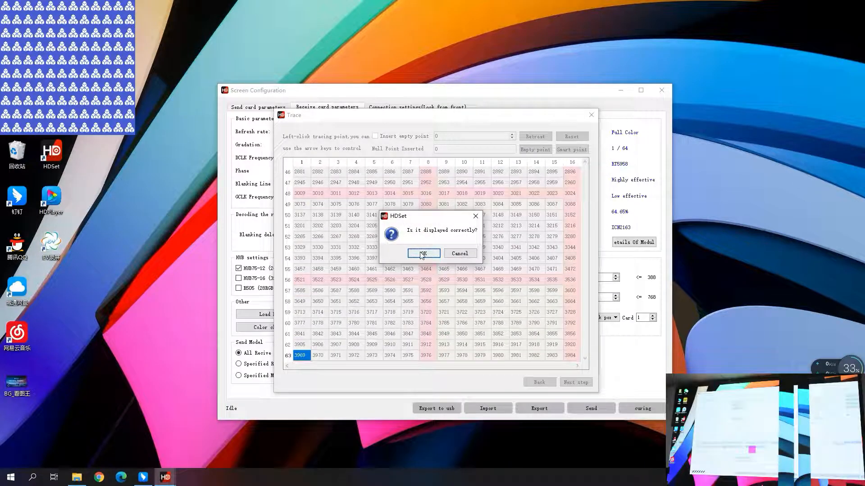
left_click(424, 254)
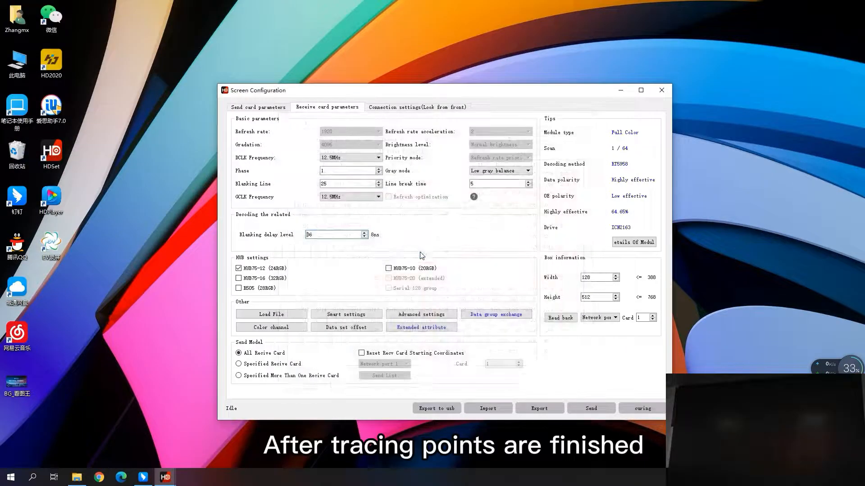
- Show the Connection settings (Look from front) layout for the receiving cards
left_click(591, 408)
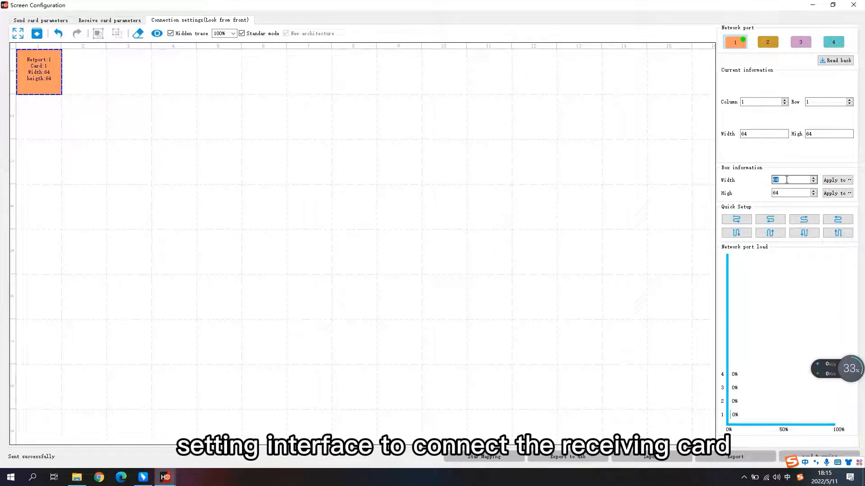
- Set box width 128, height 512 and a 13-column by 2-row receiving card grid
type("128")
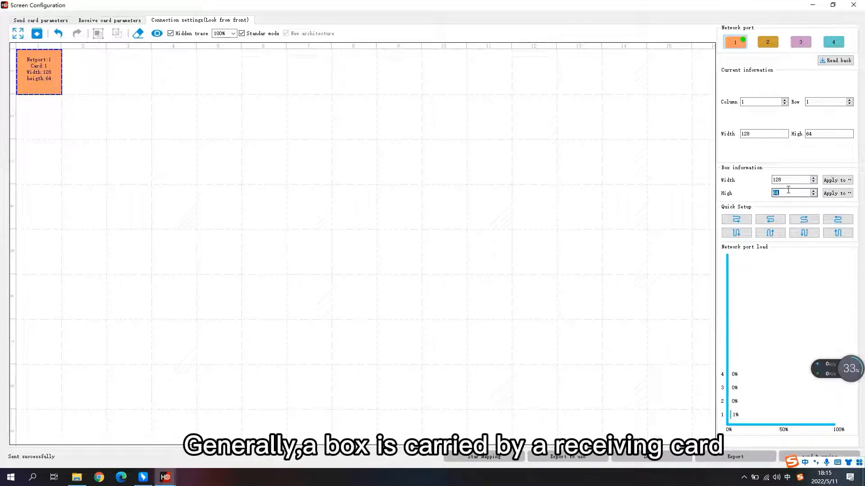
type("512")
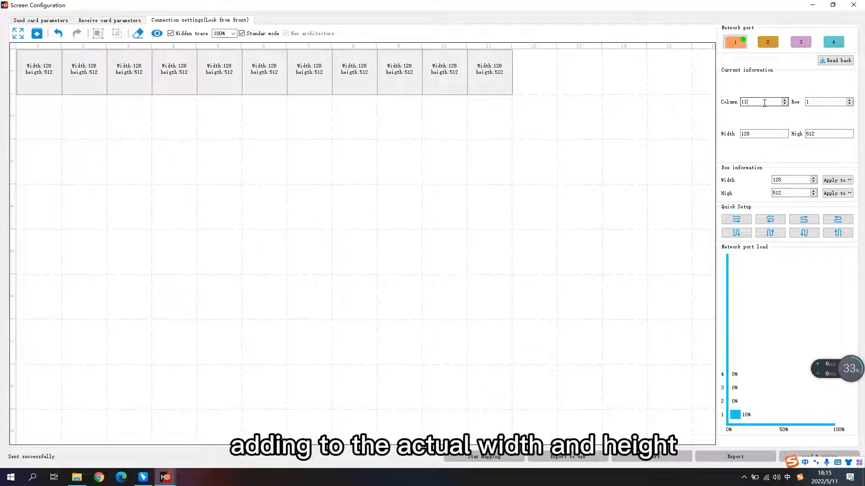
type("1")
left_click(829, 102)
type("2")
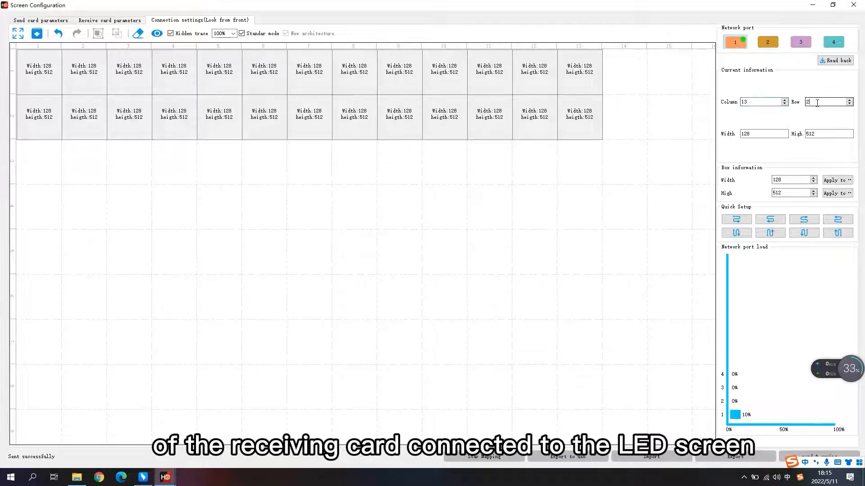
left_click(735, 42)
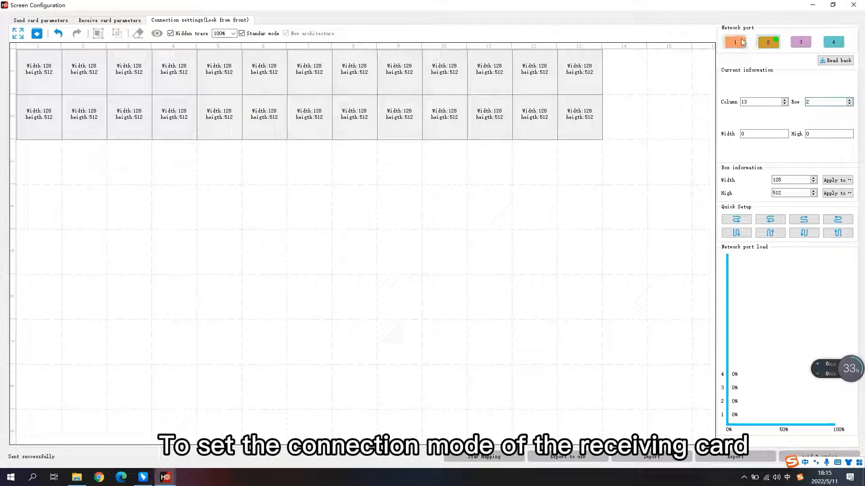
- Wire seven cards each on ports 1 and 2 along the left, six on port 3 along the top right
left_click(769, 219)
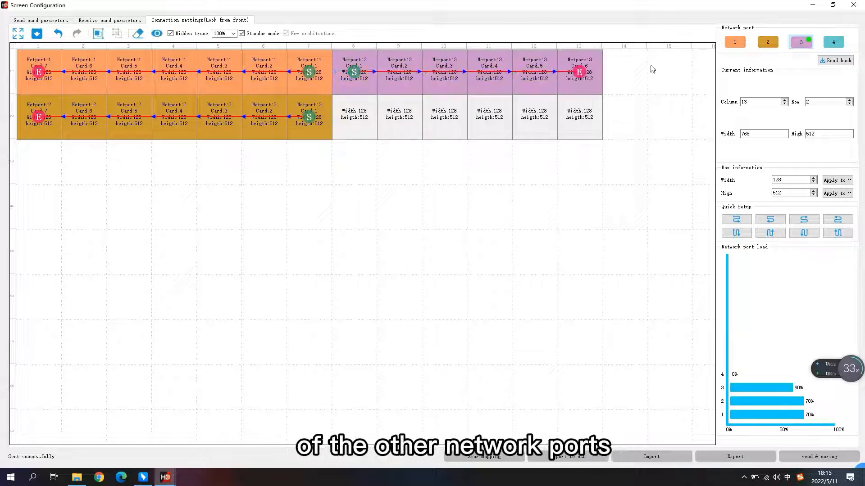
left_click(832, 42)
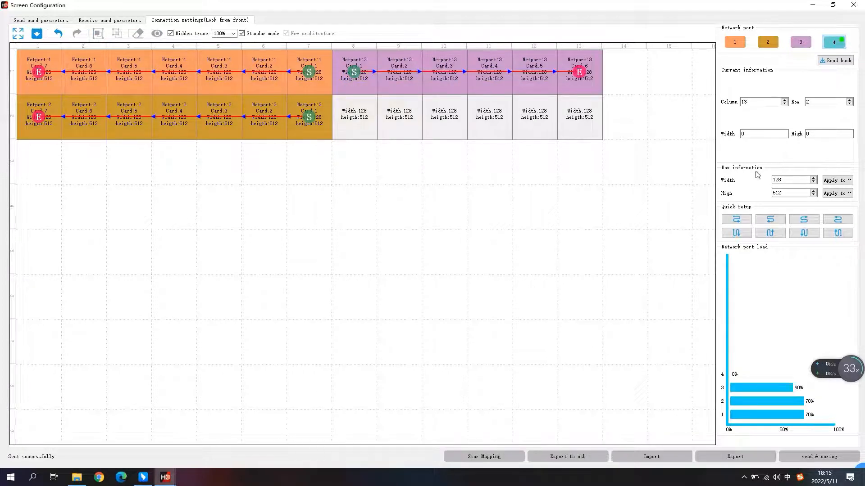